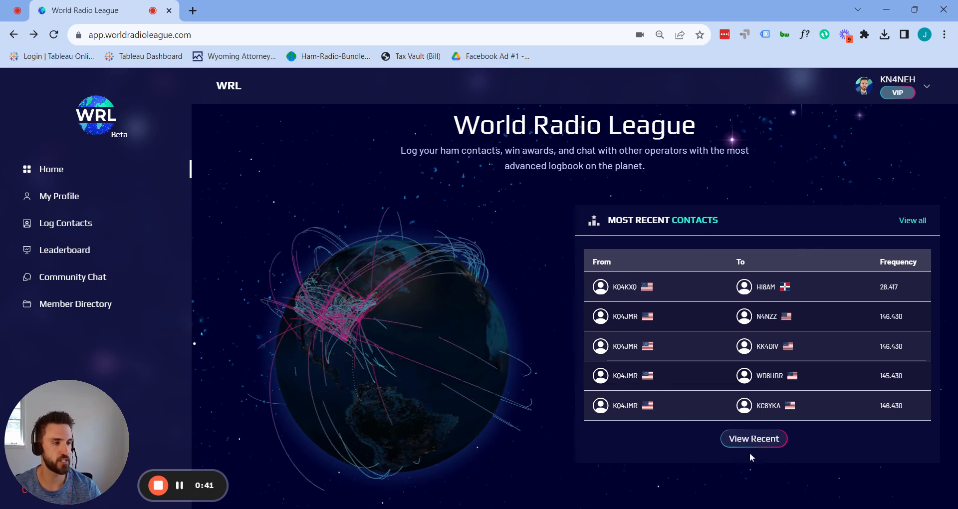
Show Most Recent Contacts in Globe and Map views, ending on List view.
left_click(753, 438)
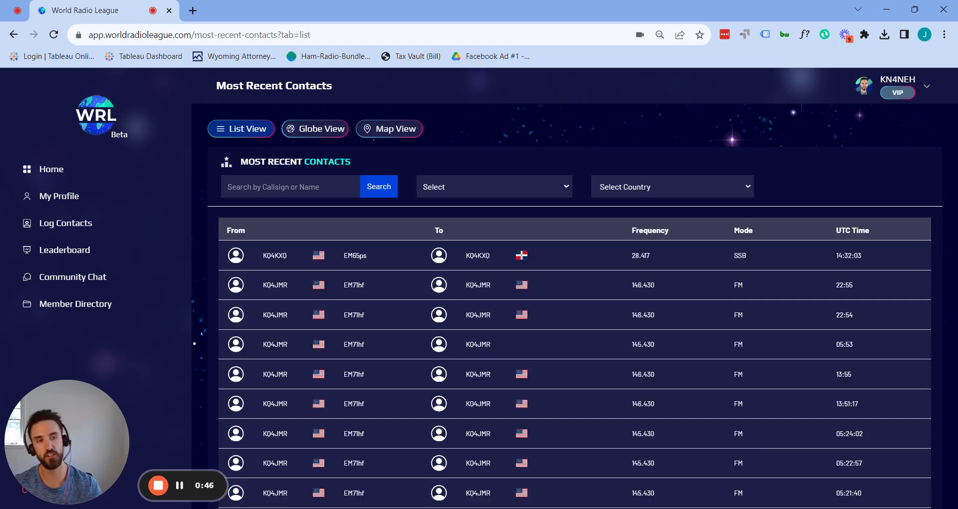
scroll("down", 3)
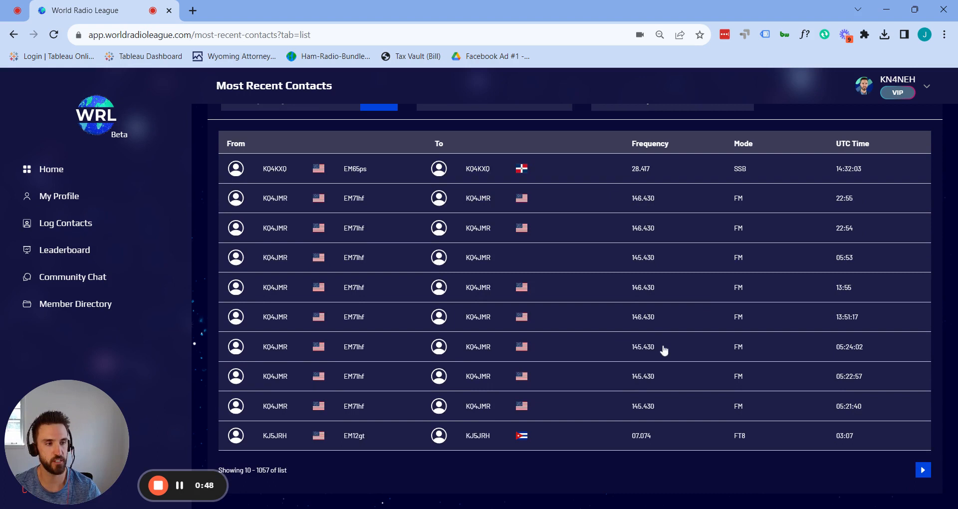
mouse_move(656, 370)
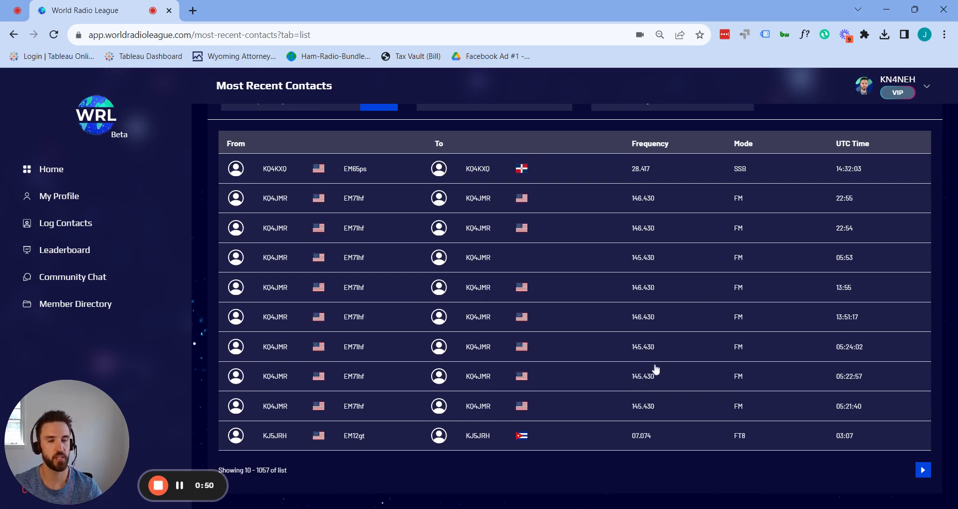
mouse_move(289, 183)
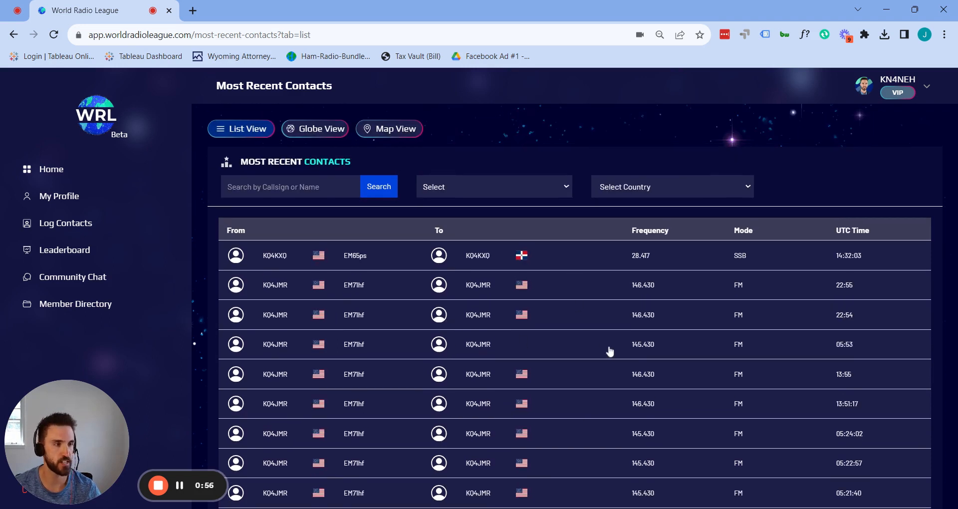
mouse_move(401, 194)
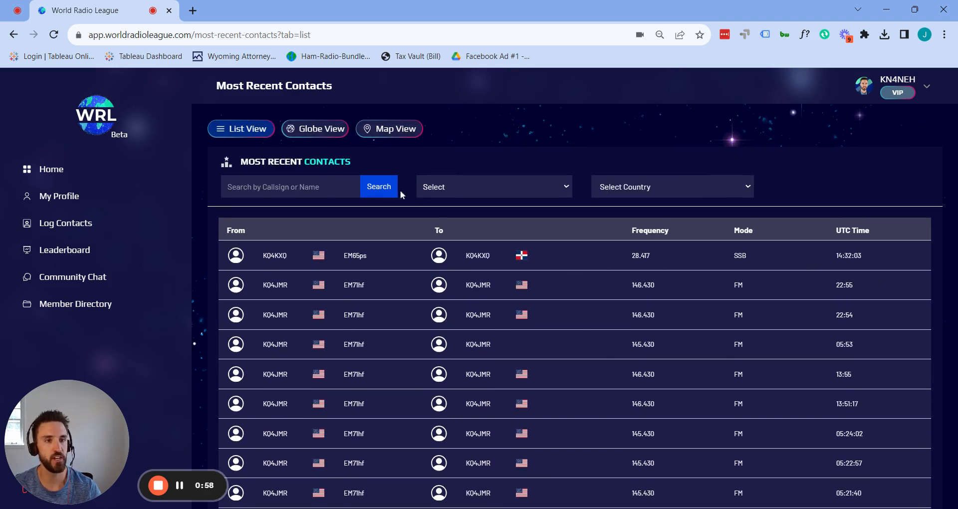
left_click(315, 128)
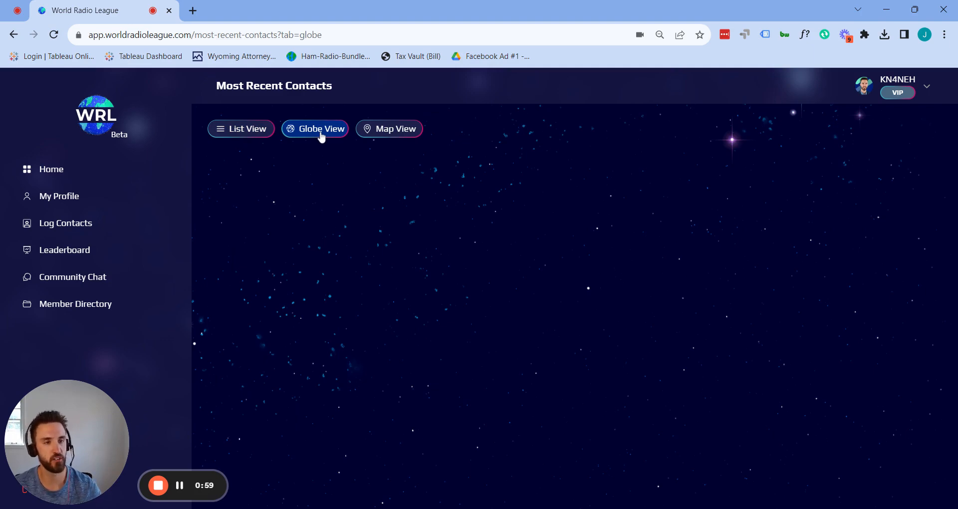
left_click(389, 128)
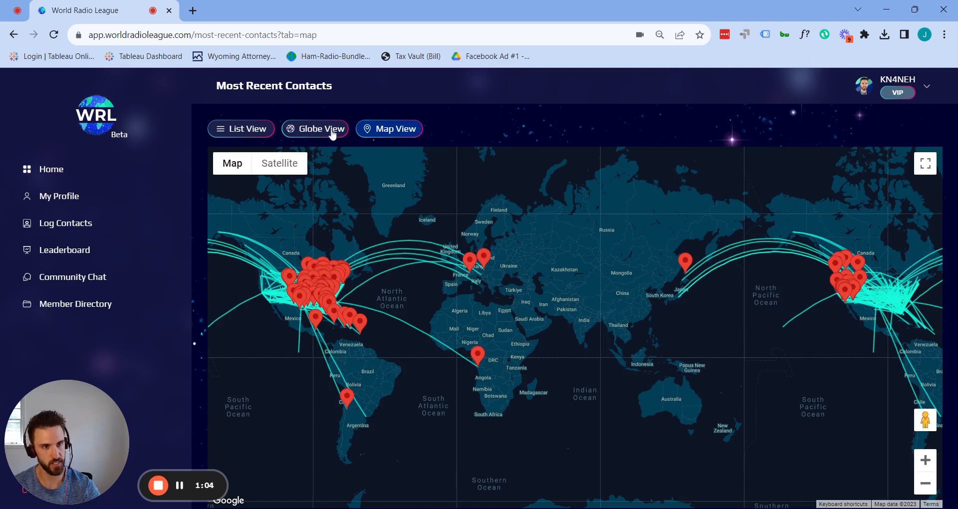
left_click(240, 128)
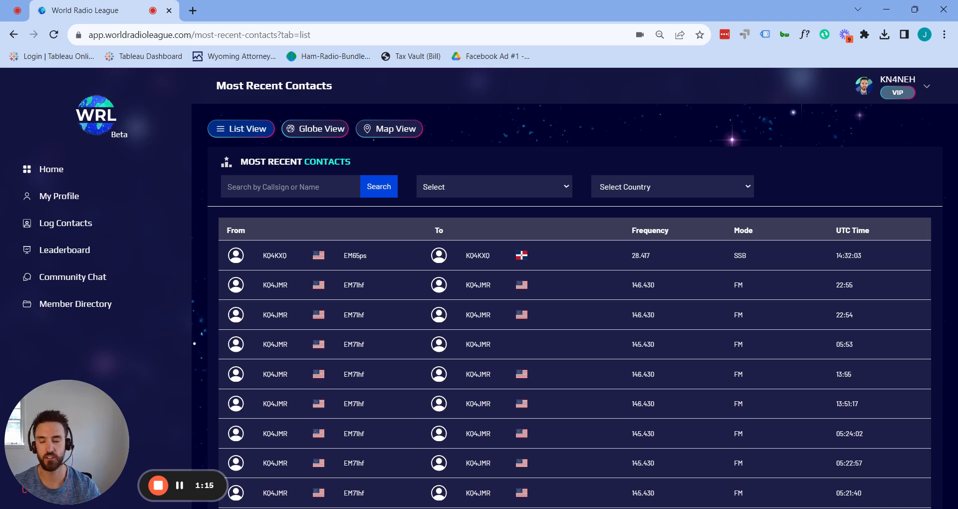
View a member's profile from the Member Directory, then return to the directory.
left_click(75, 304)
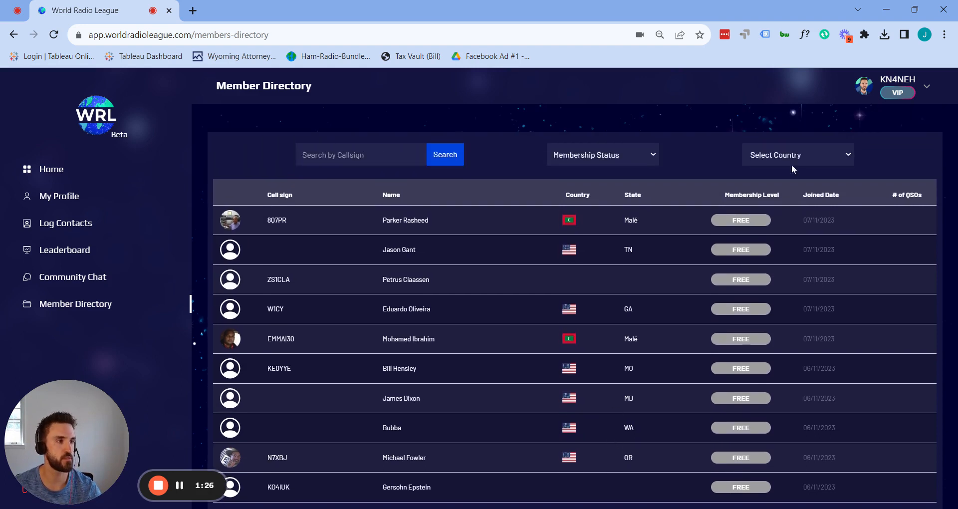
mouse_move(435, 183)
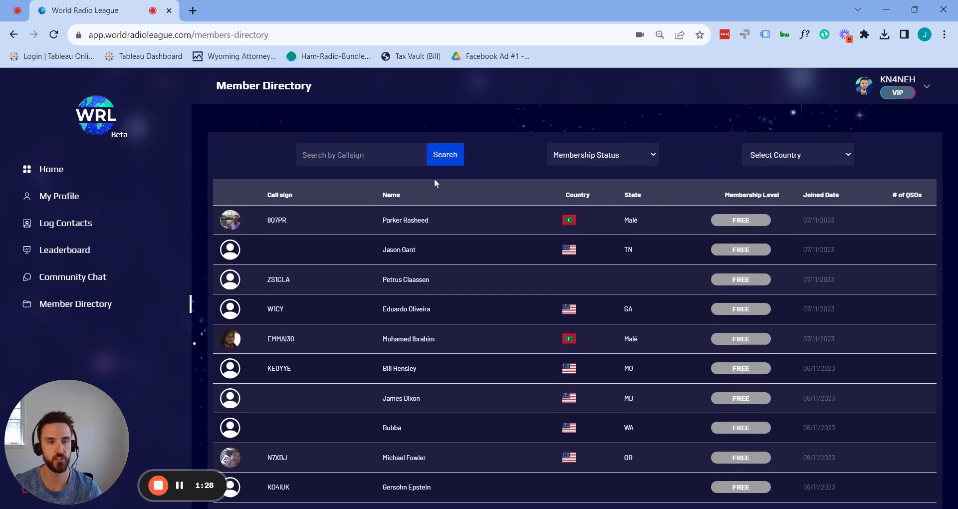
left_click(281, 339)
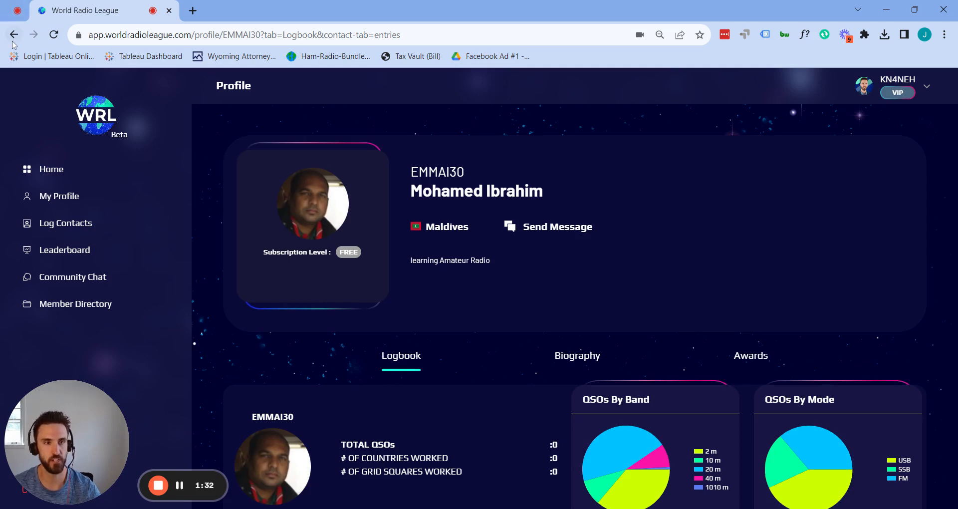
left_click(75, 304)
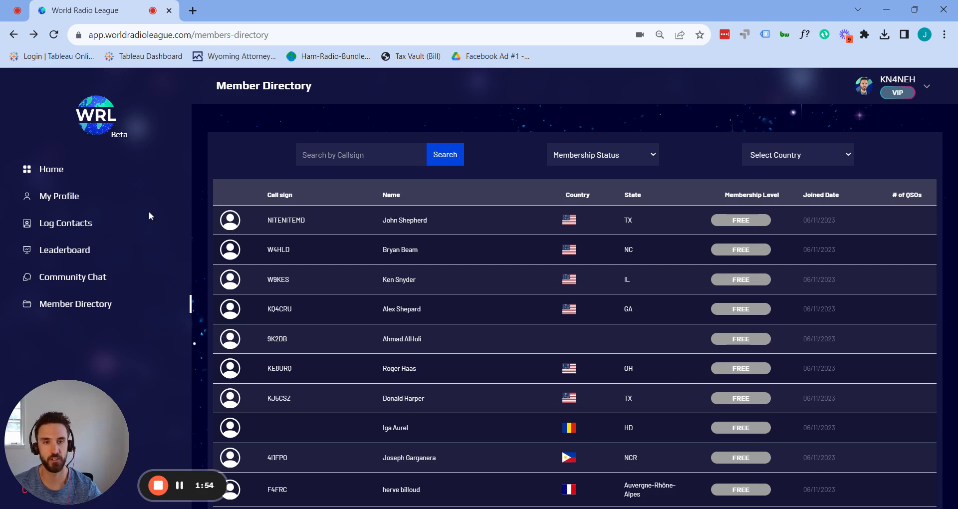
Preview the Founding Member certificate from My Profile's Awards tab, then scroll back up.
left_click(60, 196)
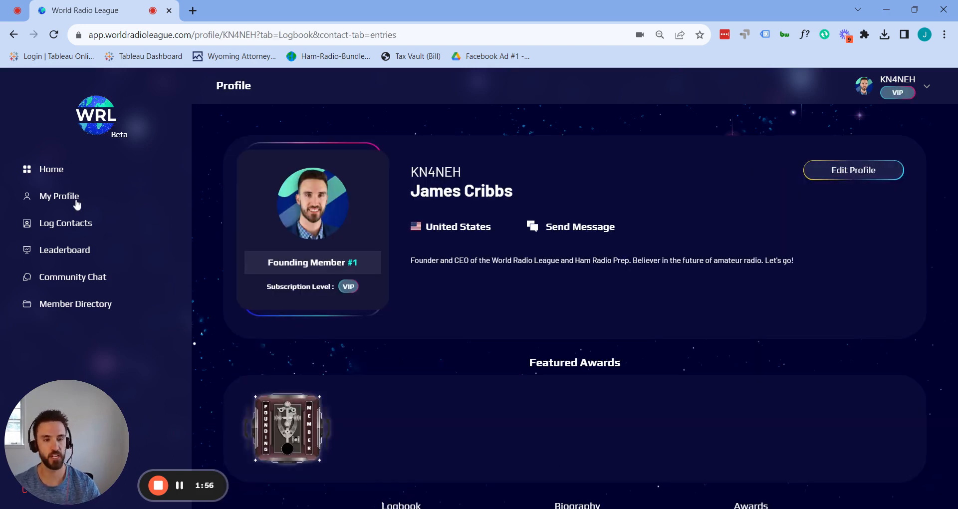
mouse_move(897, 278)
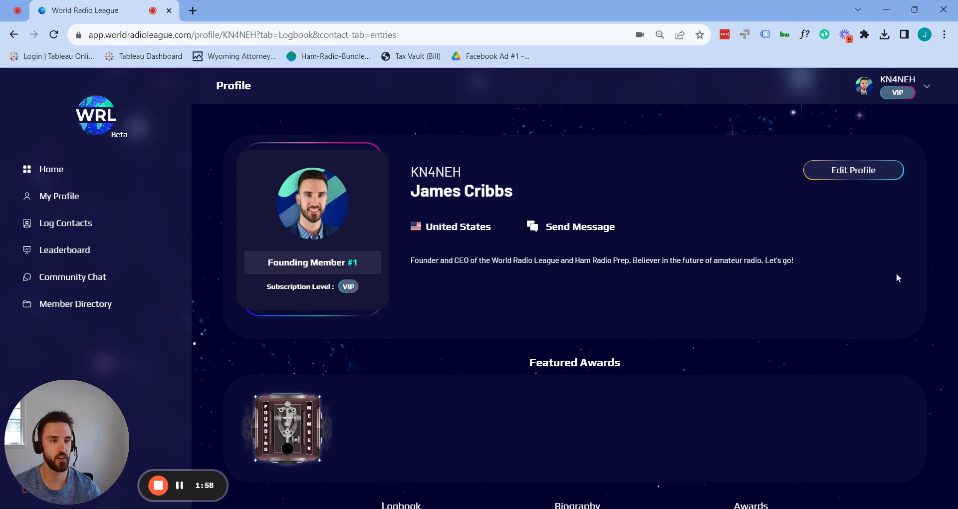
left_click(750, 213)
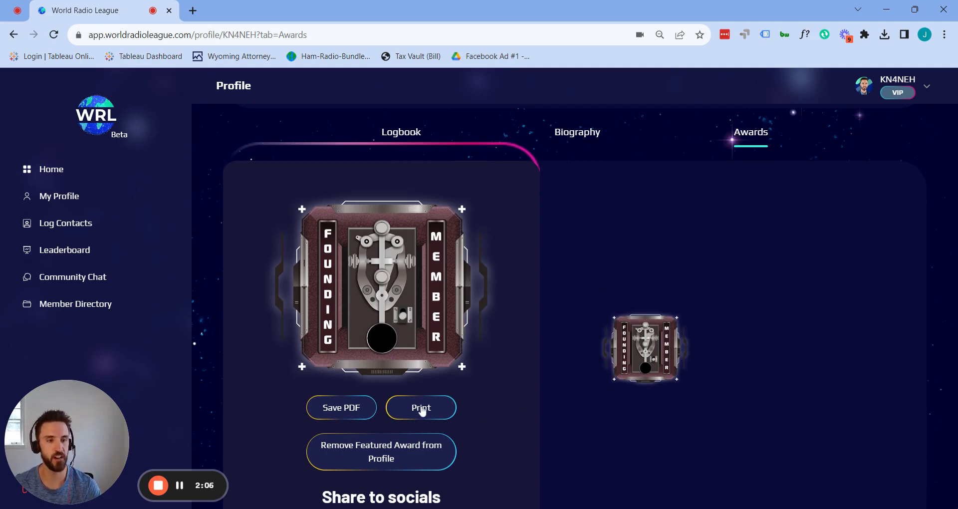
left_click(420, 407)
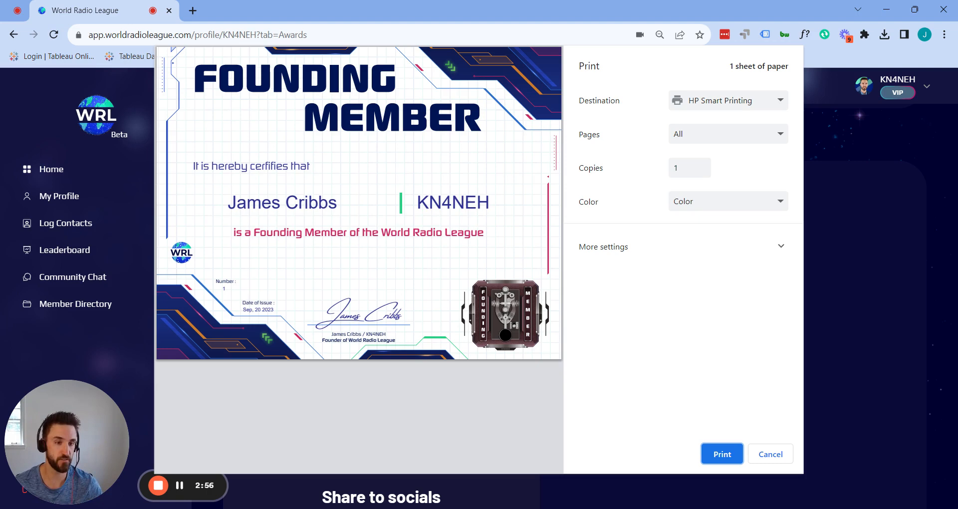
mouse_move(223, 299)
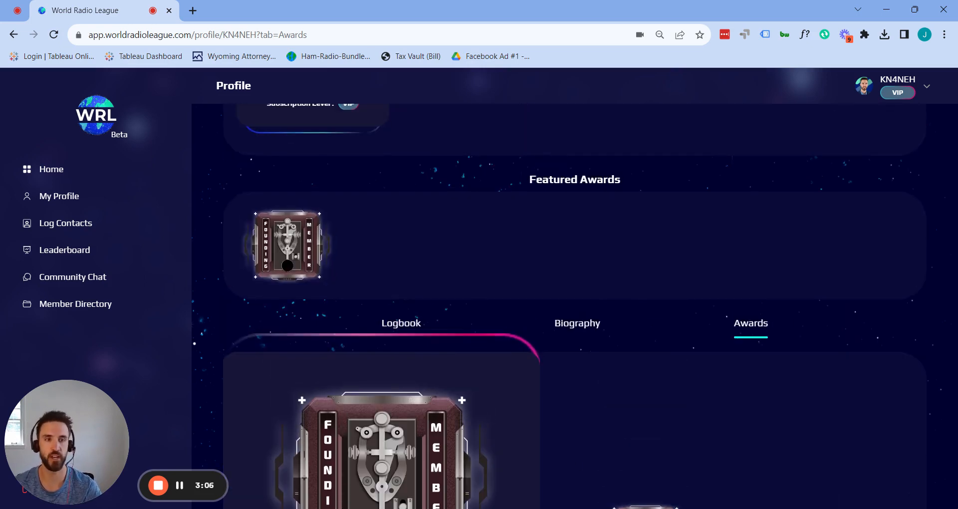
scroll("up", 3)
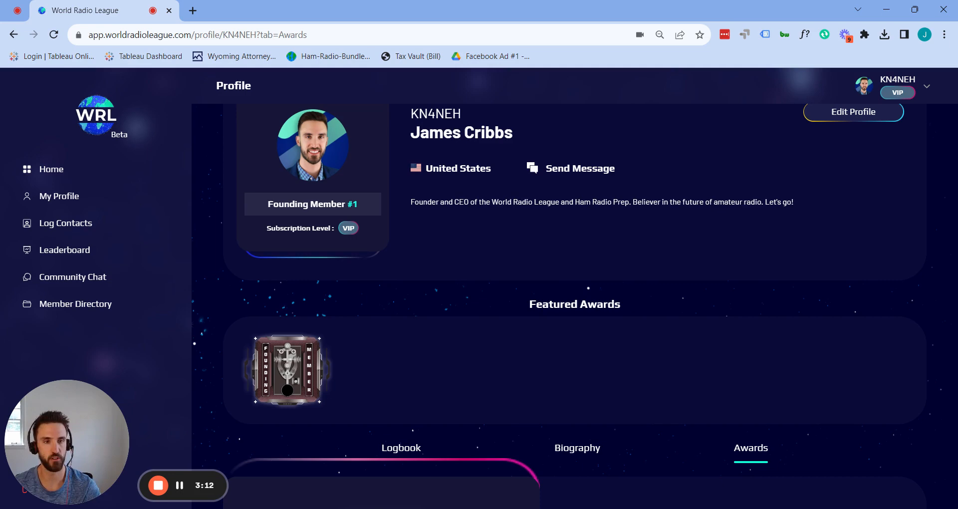
left_click(65, 250)
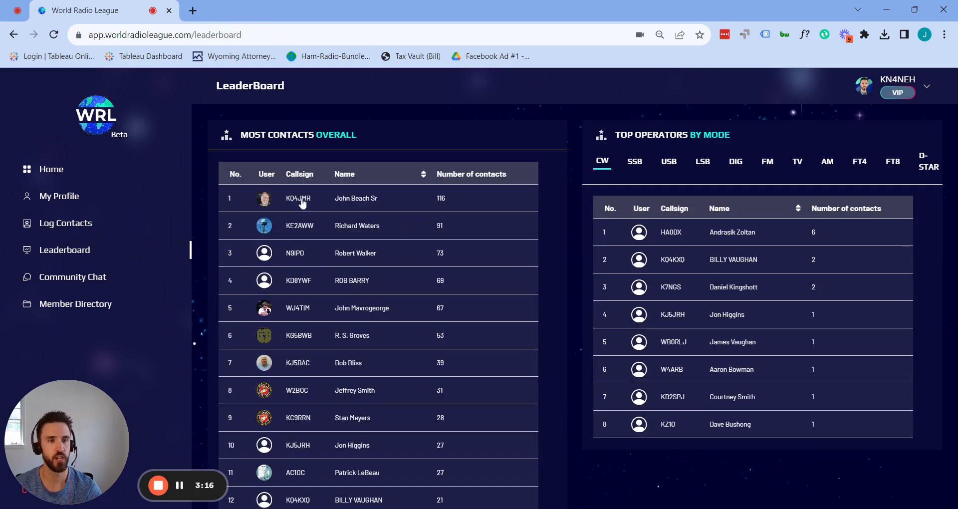
left_click(299, 198)
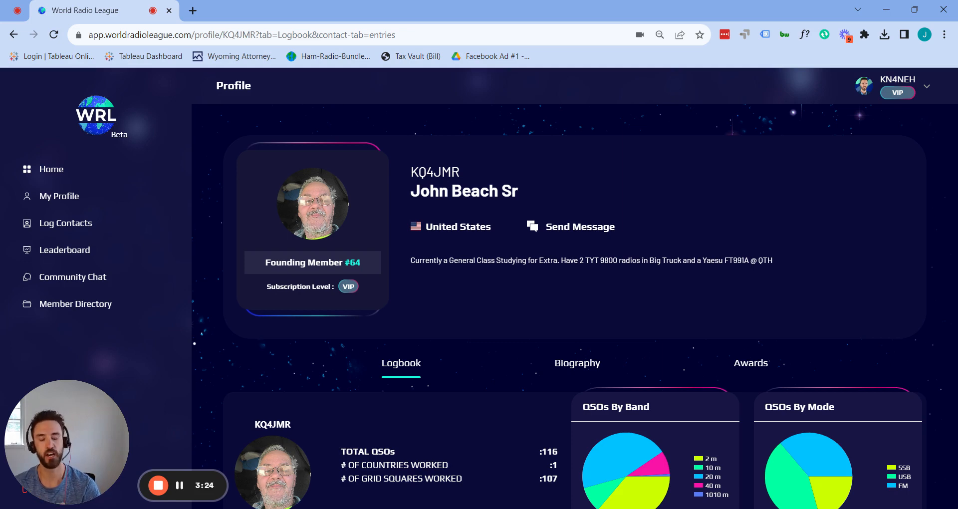
scroll("down", 3)
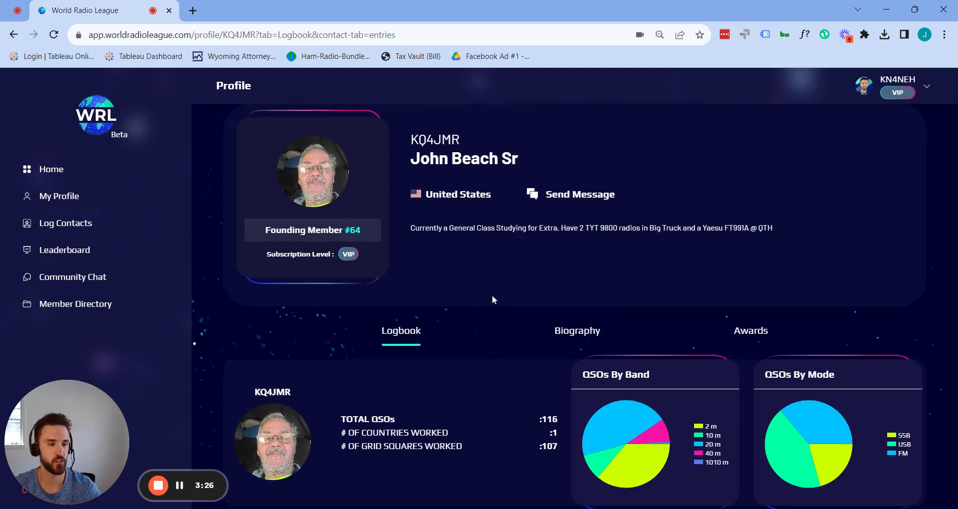
scroll("down", 3)
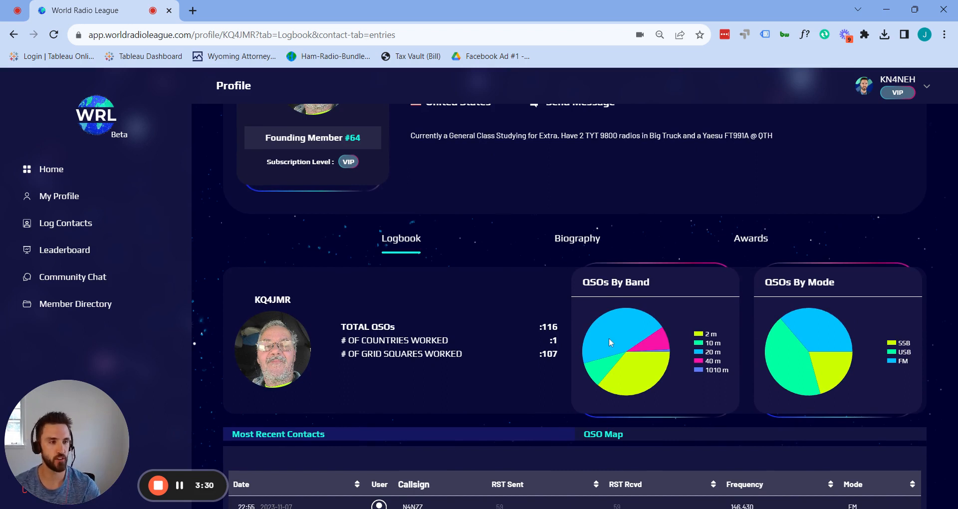
mouse_move(780, 350)
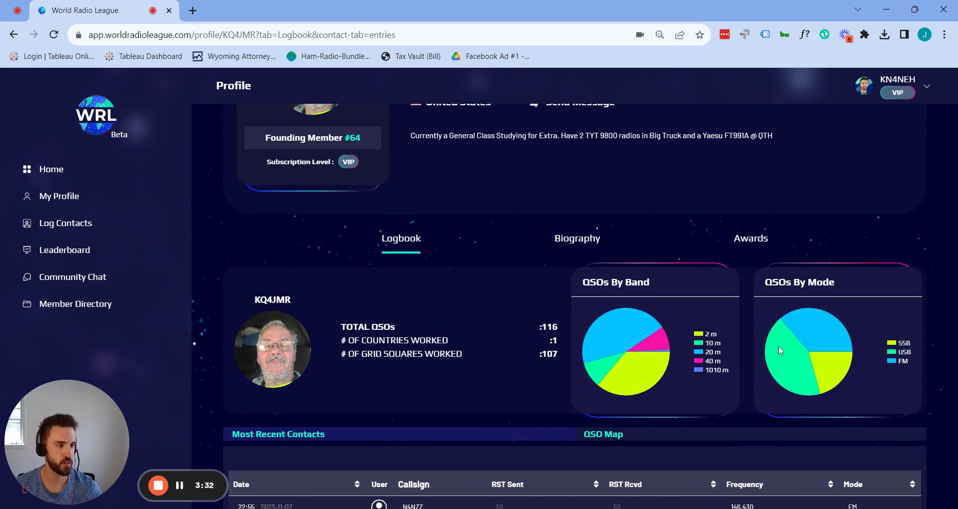
mouse_move(820, 337)
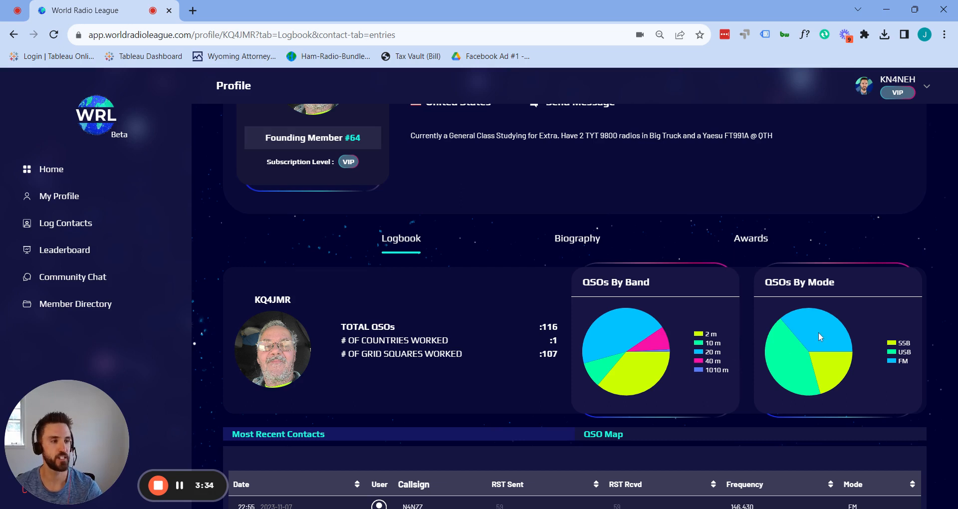
mouse_move(814, 325)
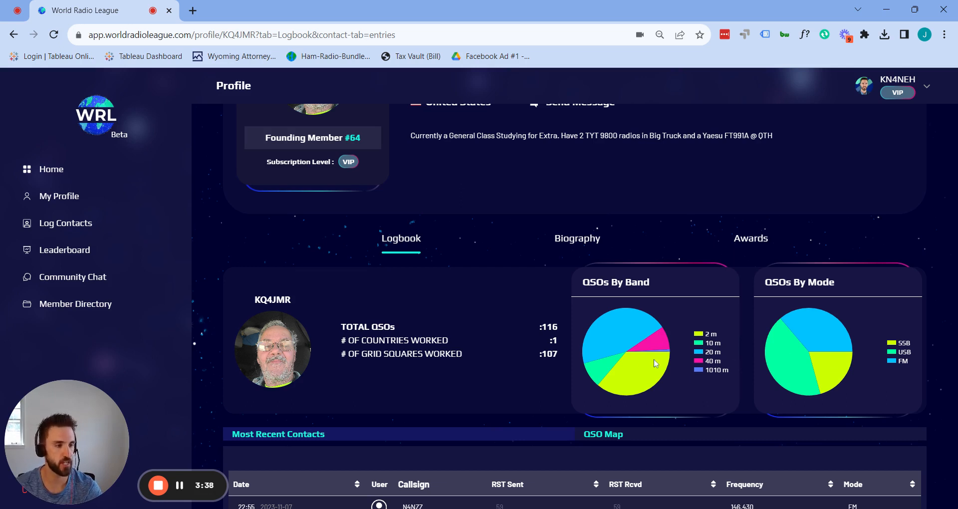
mouse_move(623, 338)
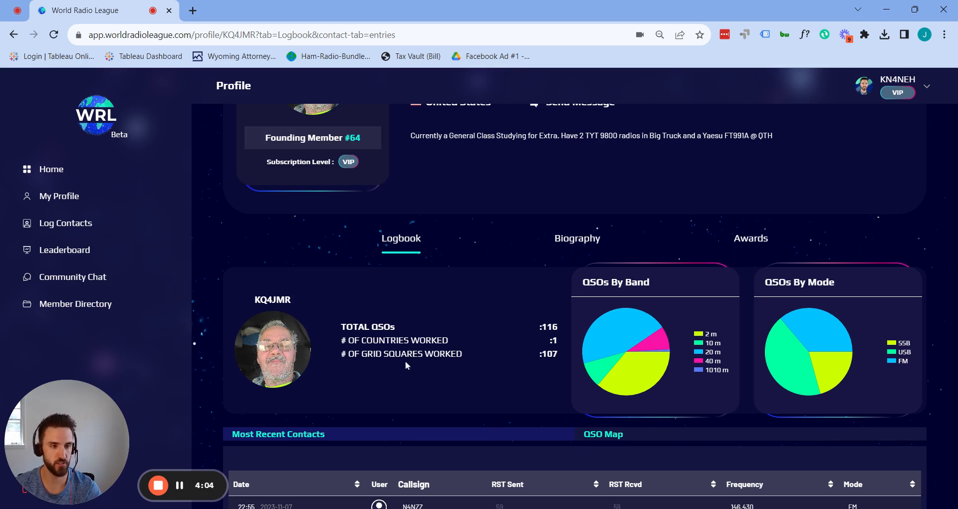
mouse_move(482, 383)
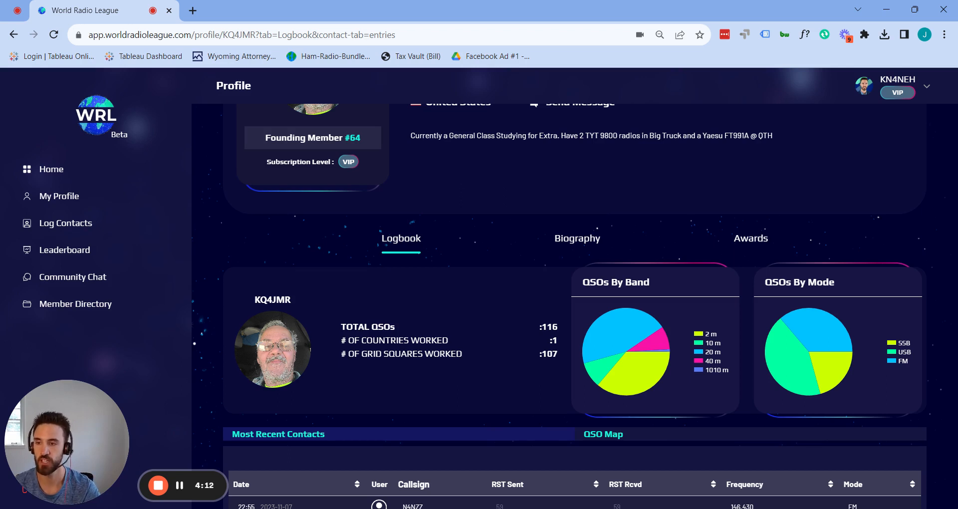
mouse_move(106, 229)
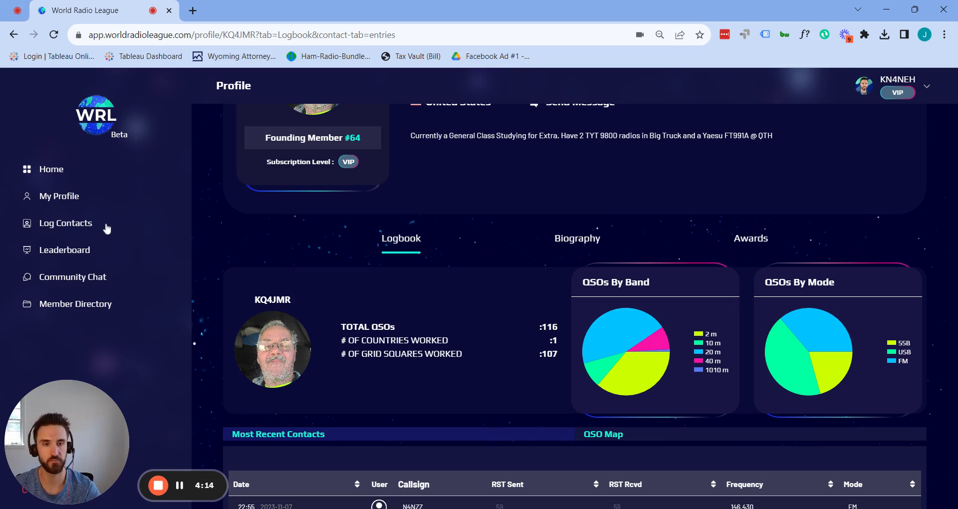
Start a 40M (7 MHz) logbook contact with callsign N4BFR to auto-fill its details.
left_click(65, 223)
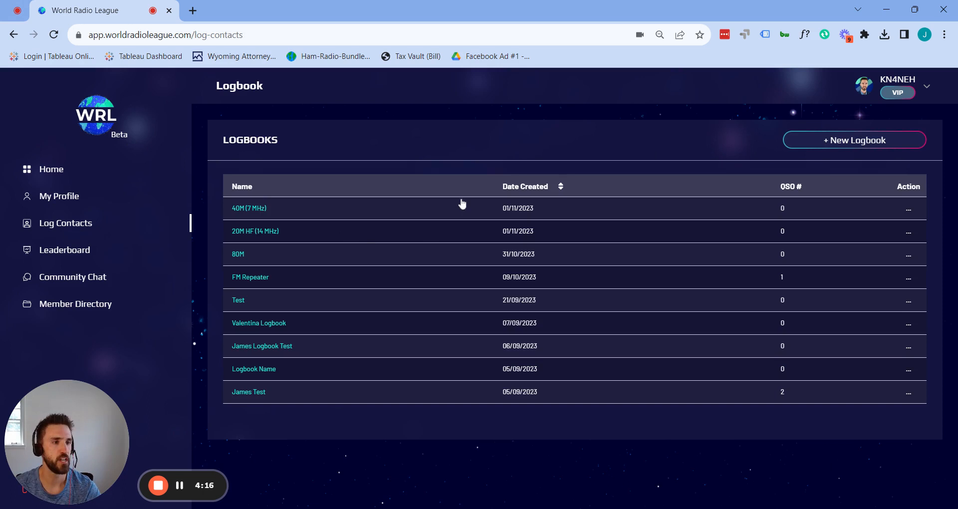
left_click(248, 208)
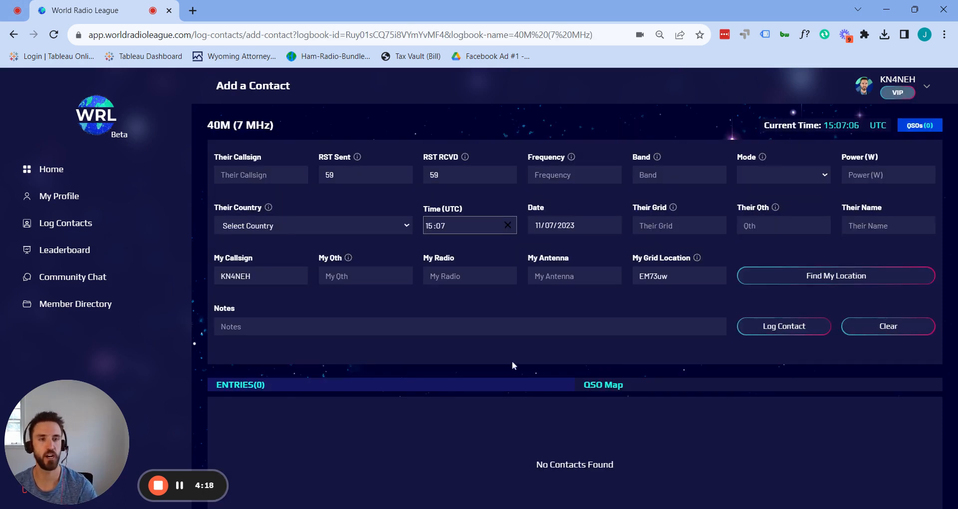
mouse_move(556, 129)
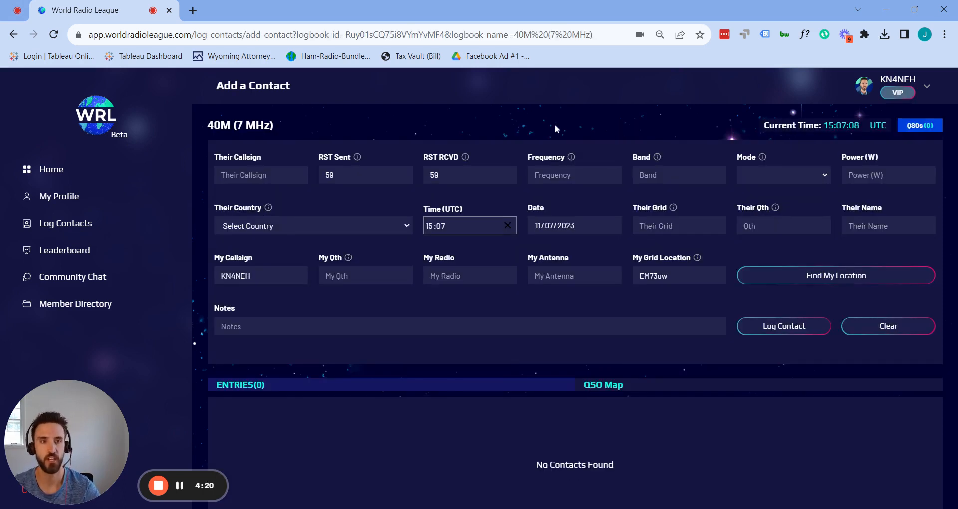
type("N")
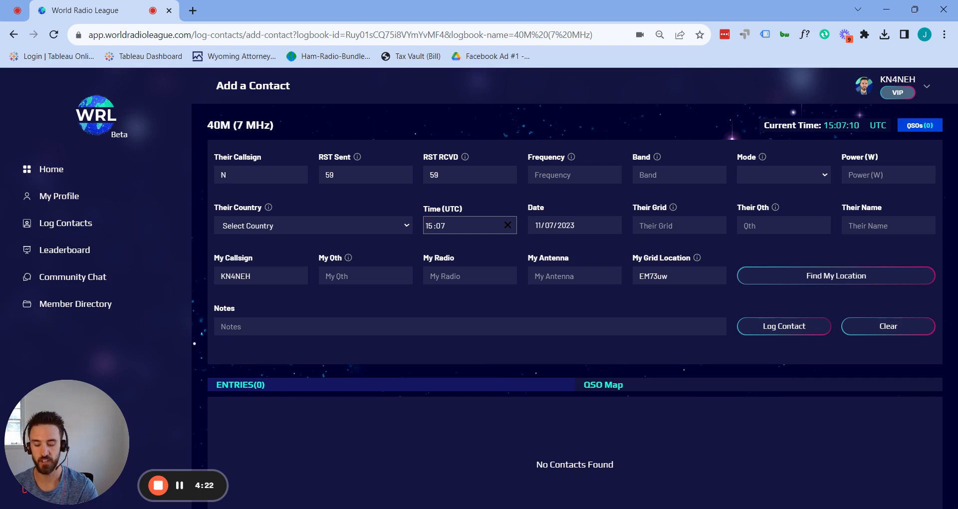
type("4BF")
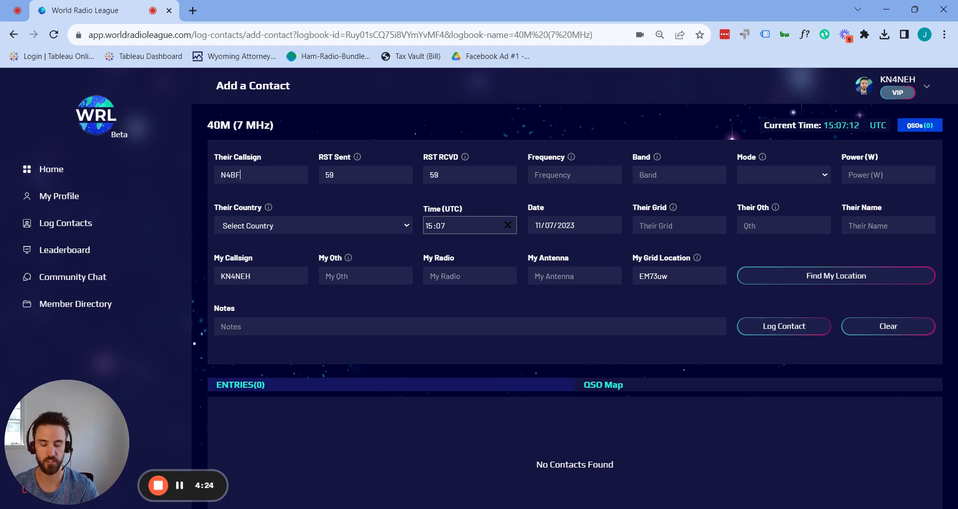
type("R")
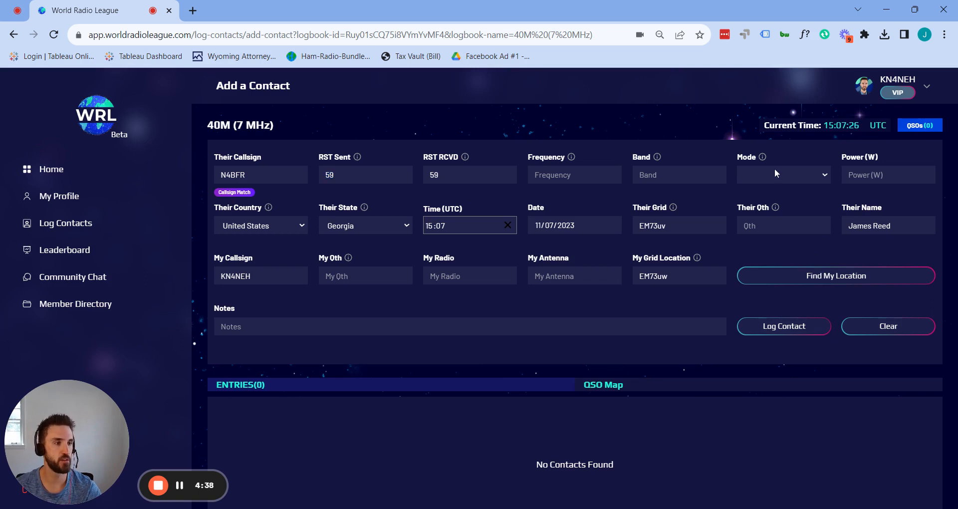
mouse_move(768, 188)
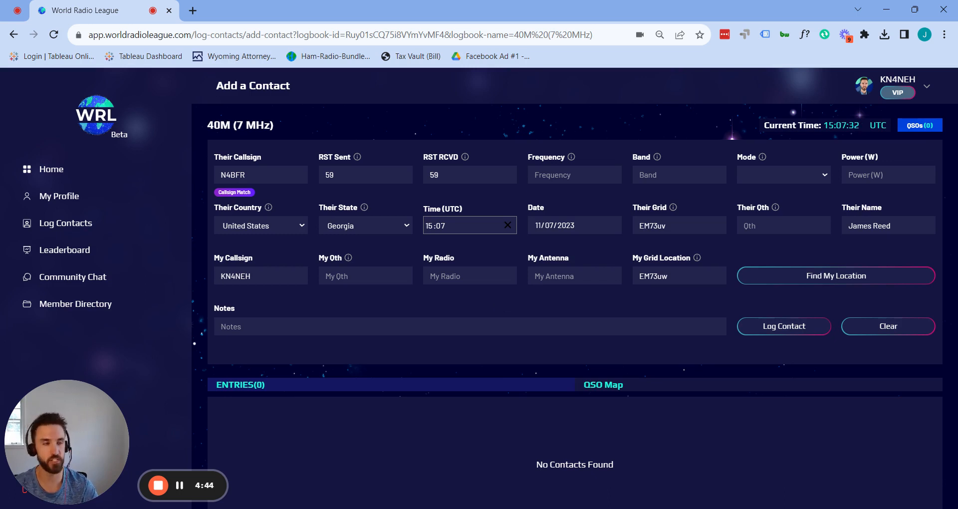
mouse_move(748, 309)
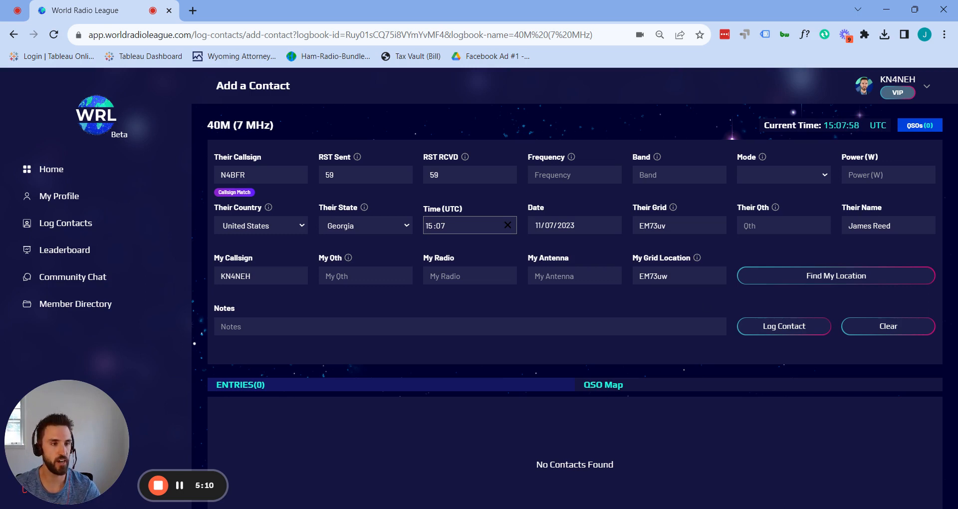
Enter ICOM 7300 as My Radio and Hustler as My Antenna.
left_click(782, 175)
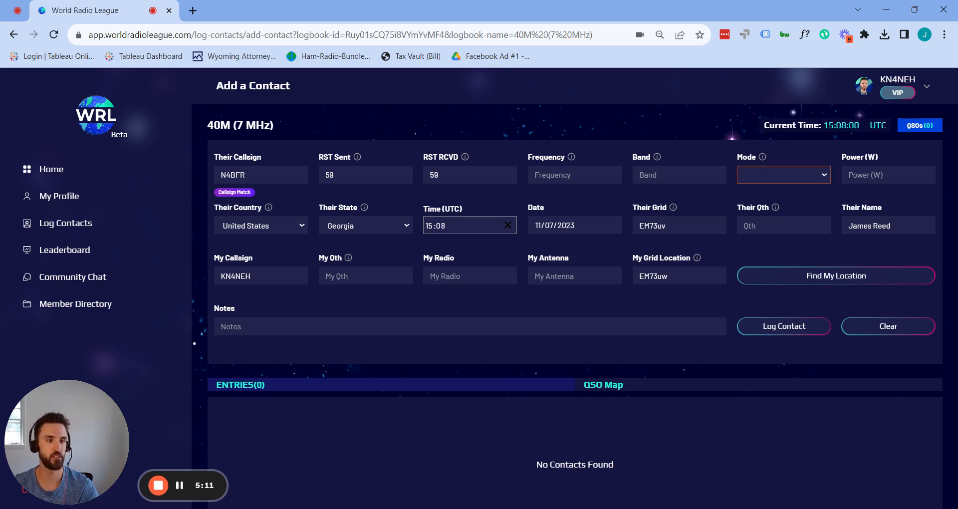
type("ICOM 7")
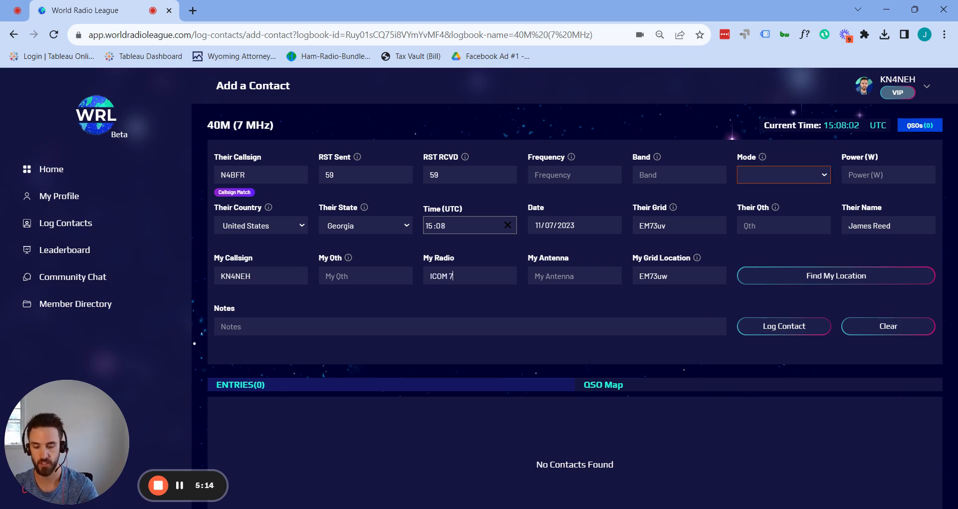
type("Hust")
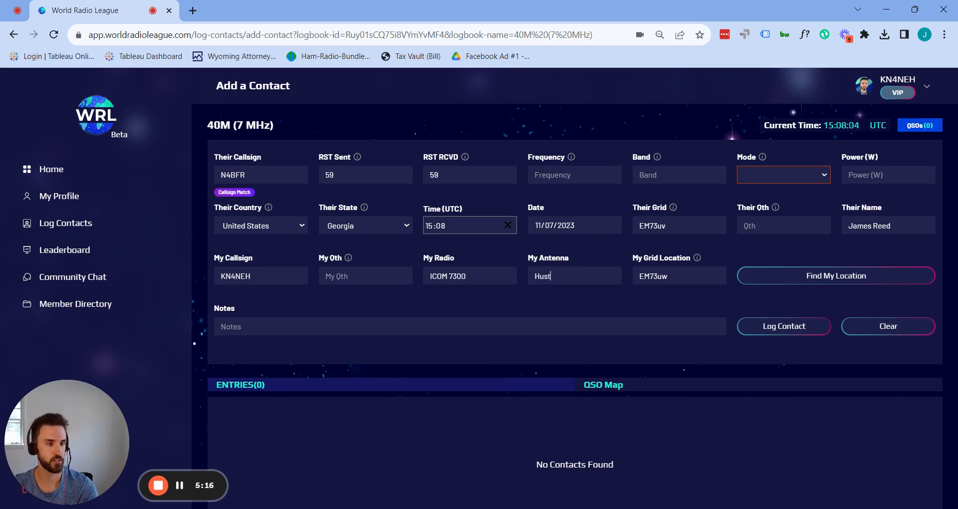
type("ler")
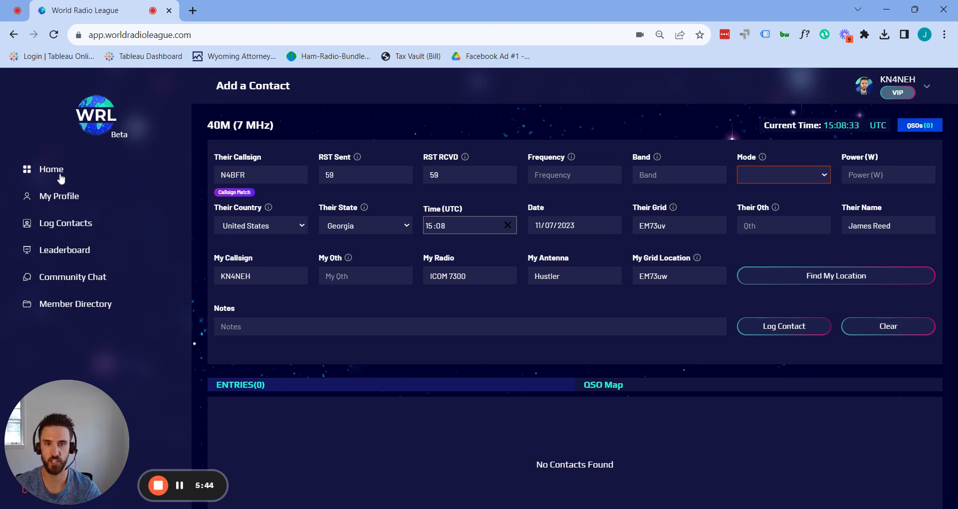
Visit the home page, then open Community Chat on Discourse in a new tab.
left_click(51, 169)
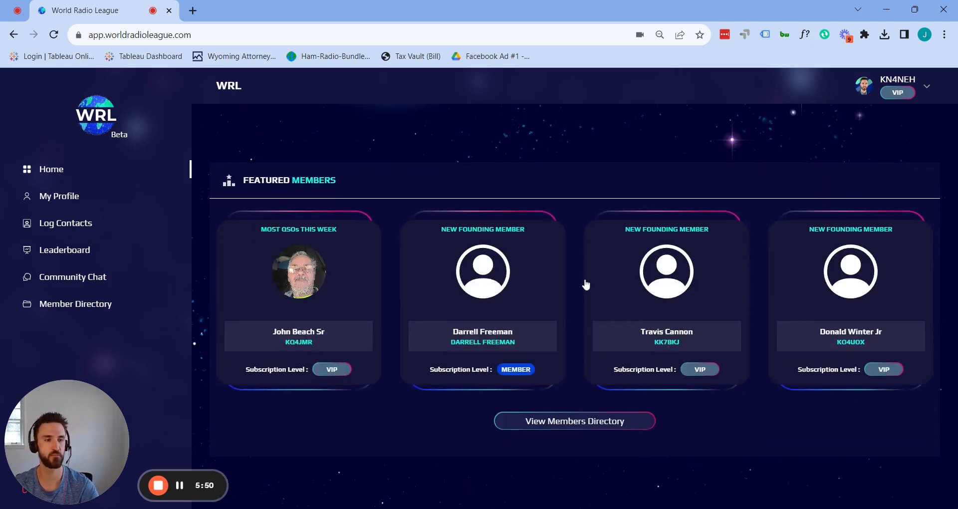
mouse_move(305, 237)
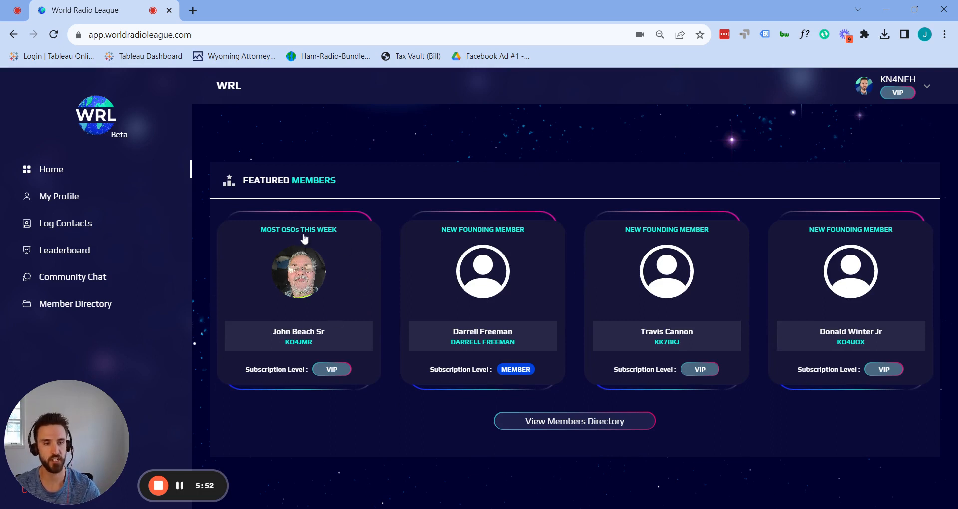
mouse_move(286, 259)
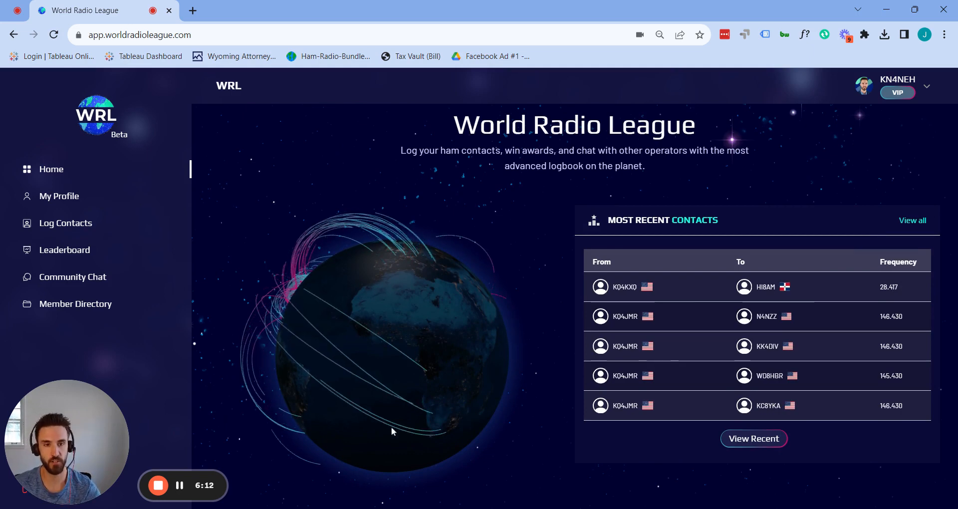
left_click(72, 277)
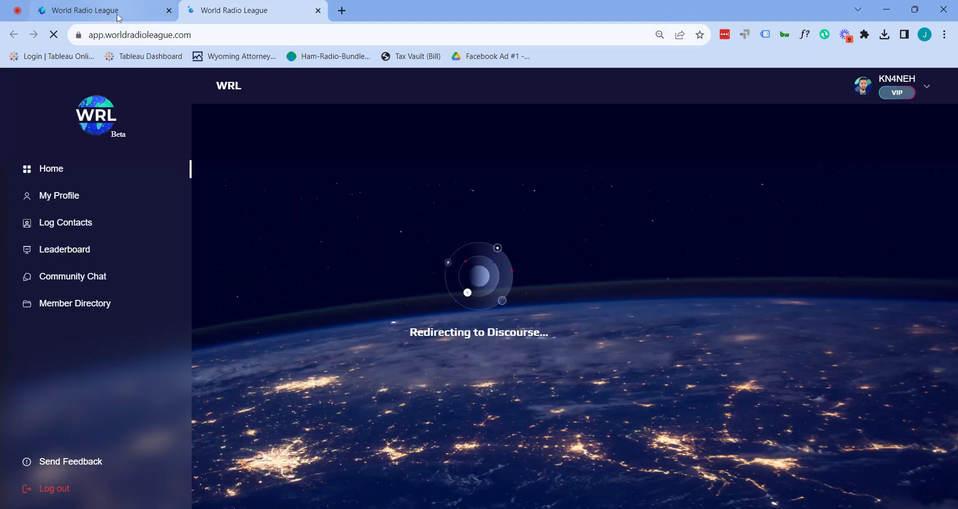